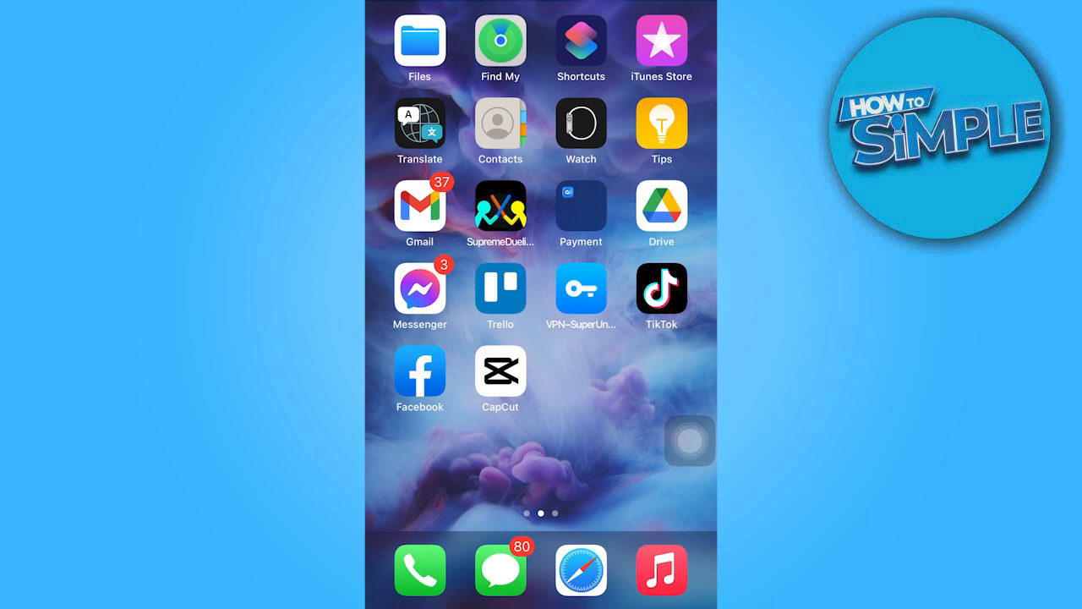
Launch CapCut from the home screen to its start page
left_click(500, 372)
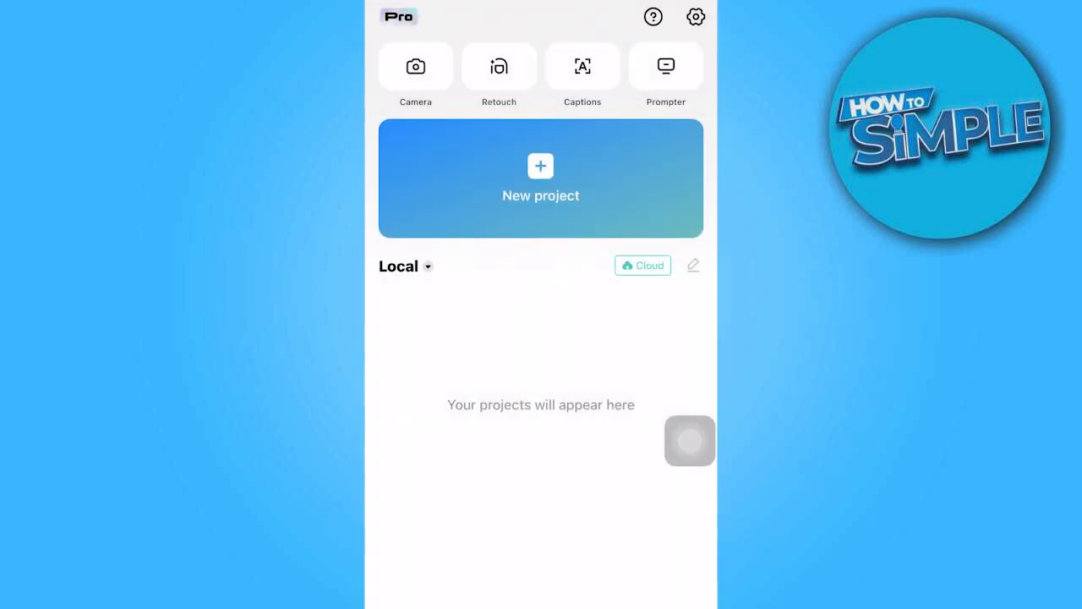
Start a new project with the screen recording clip, previewing it first
left_click(541, 177)
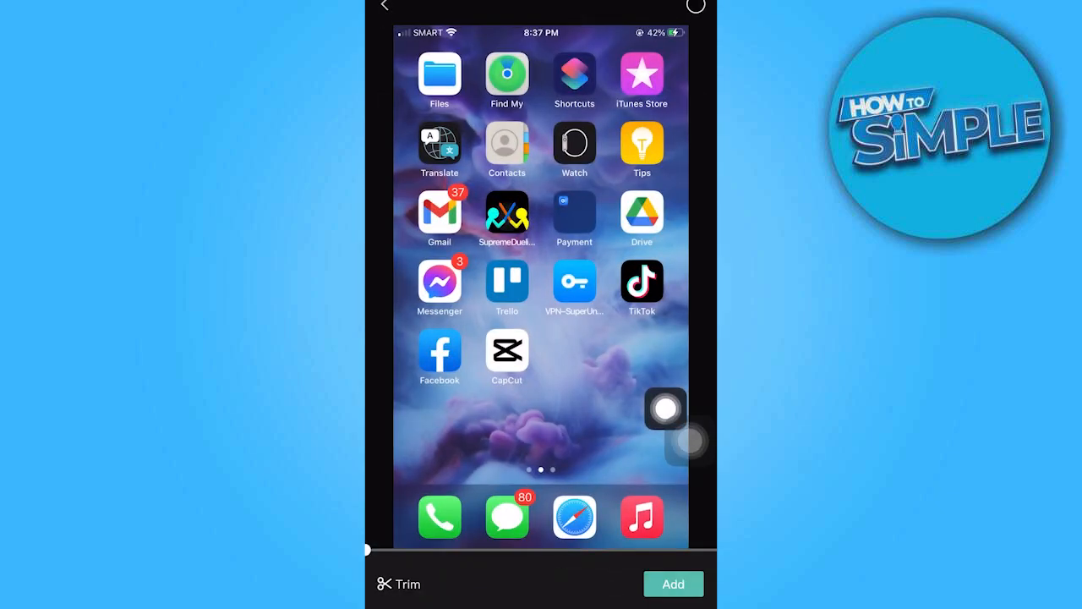
left_click(642, 283)
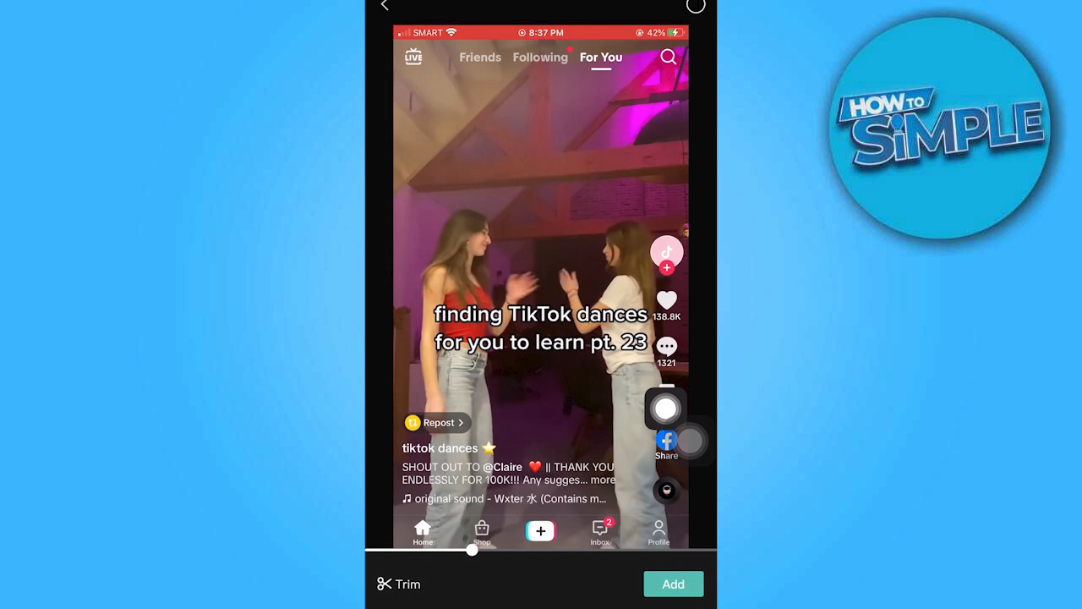
left_click(673, 584)
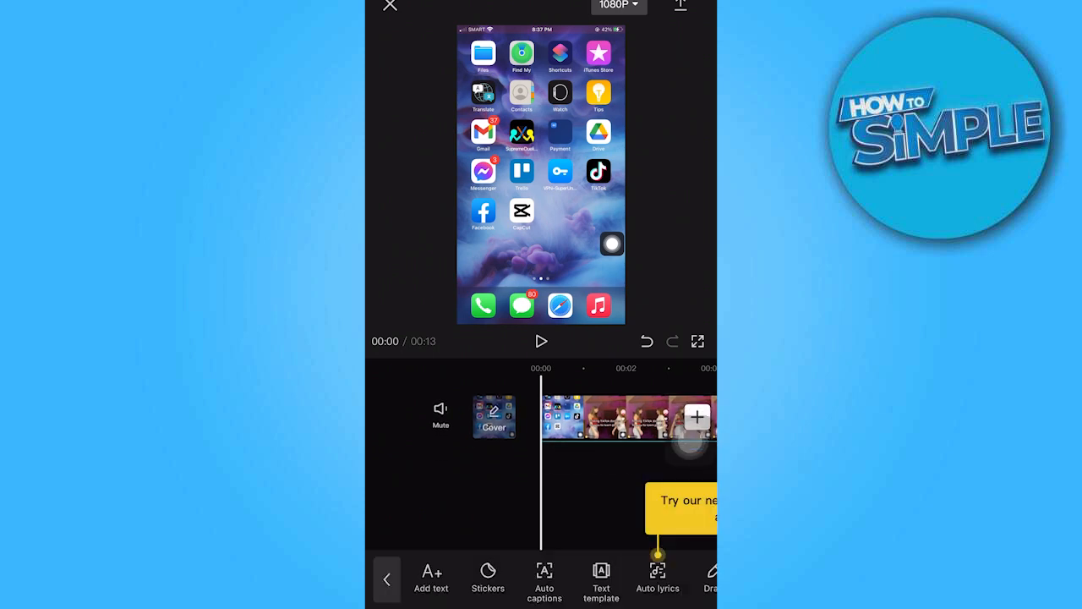
Start Auto lyrics for the clip with Audio as the sound source
left_click(656, 575)
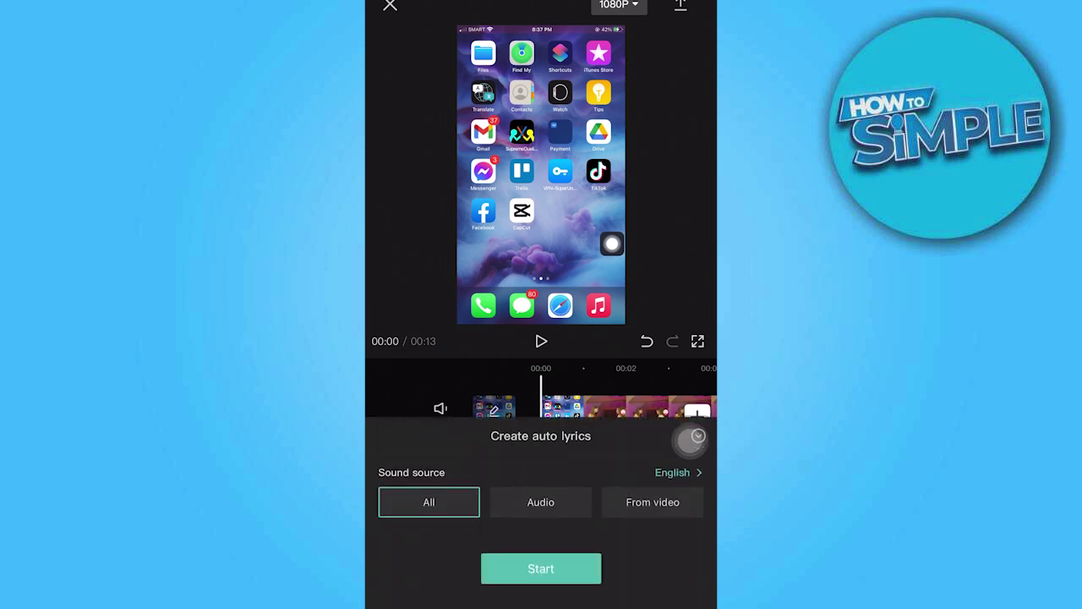
left_click(541, 502)
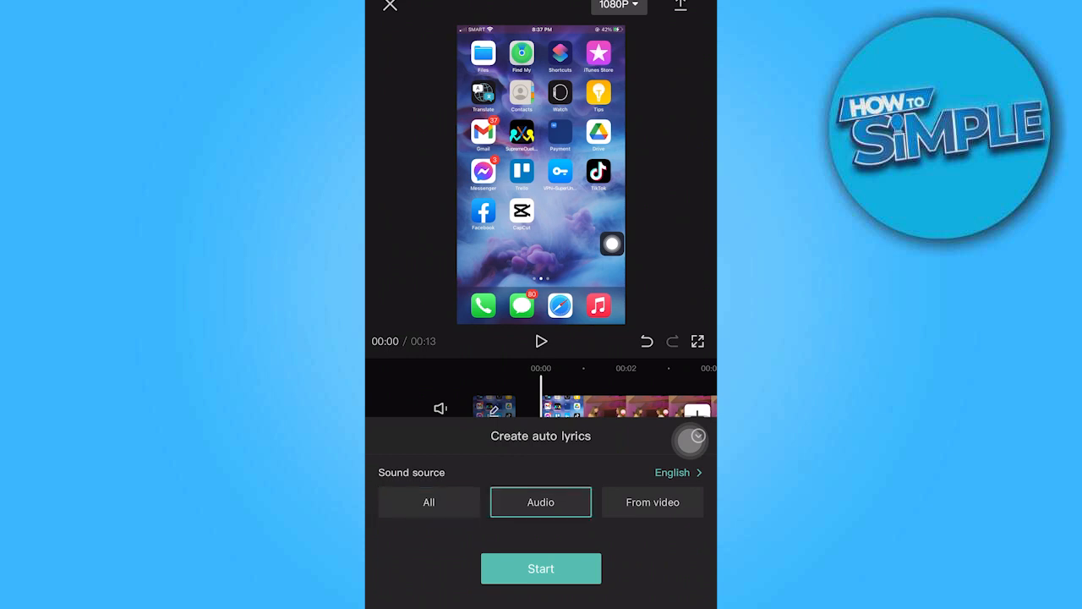